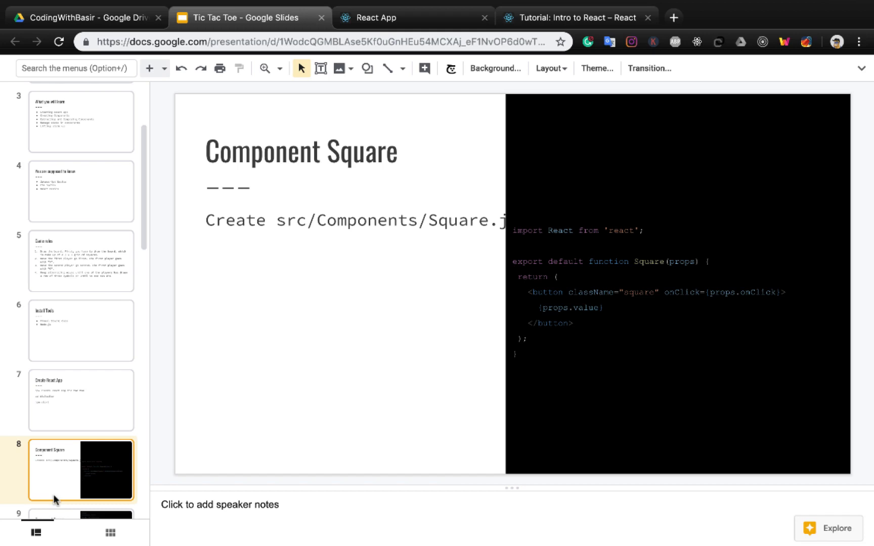
mouse_move(353, 541)
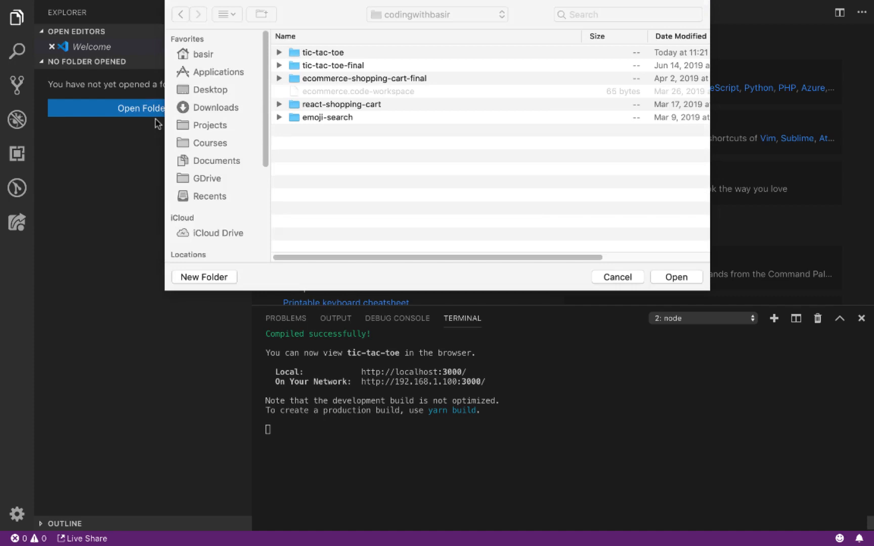
Step: Open the tic-tac-toe folder and run 'npm start' in a new terminal
click(322, 53)
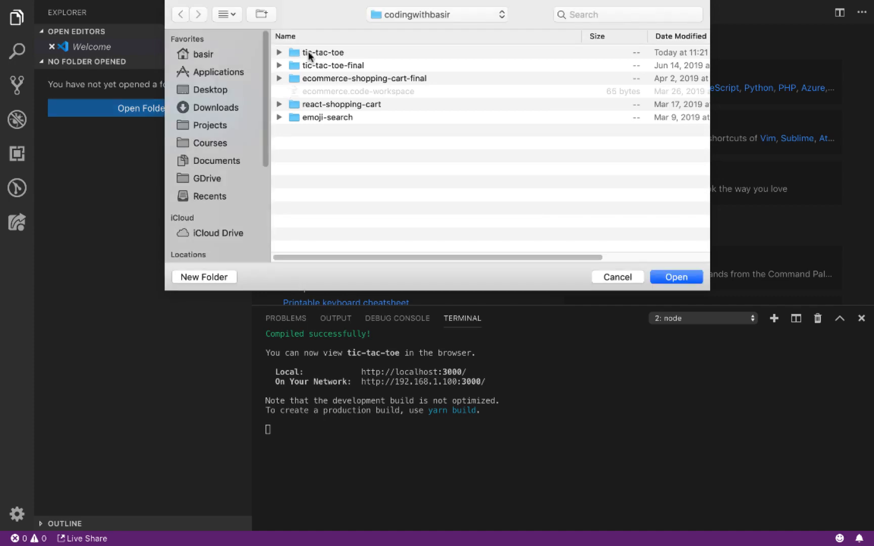
click(675, 277)
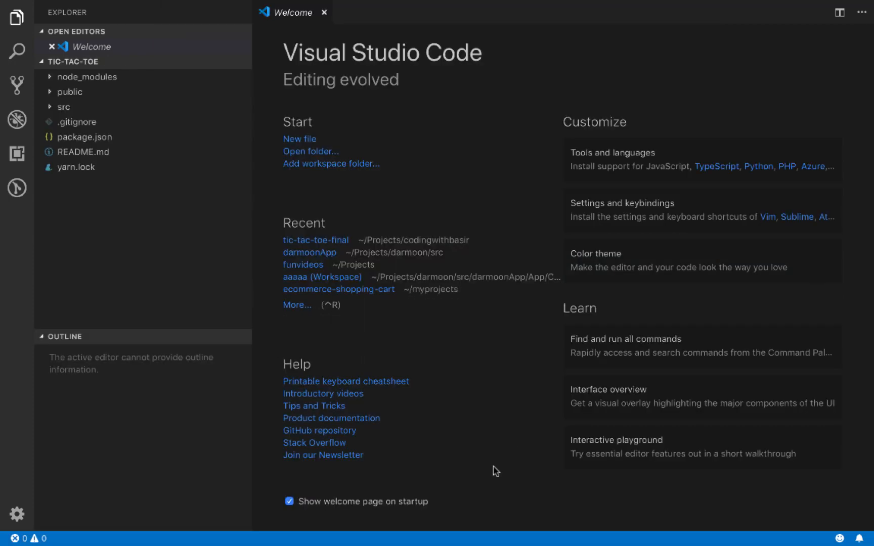
click(304, 7)
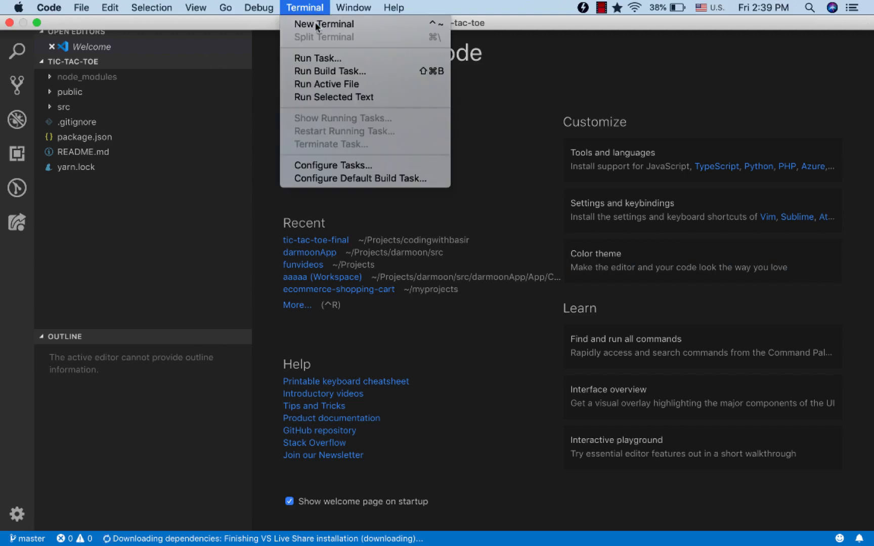
click(324, 24)
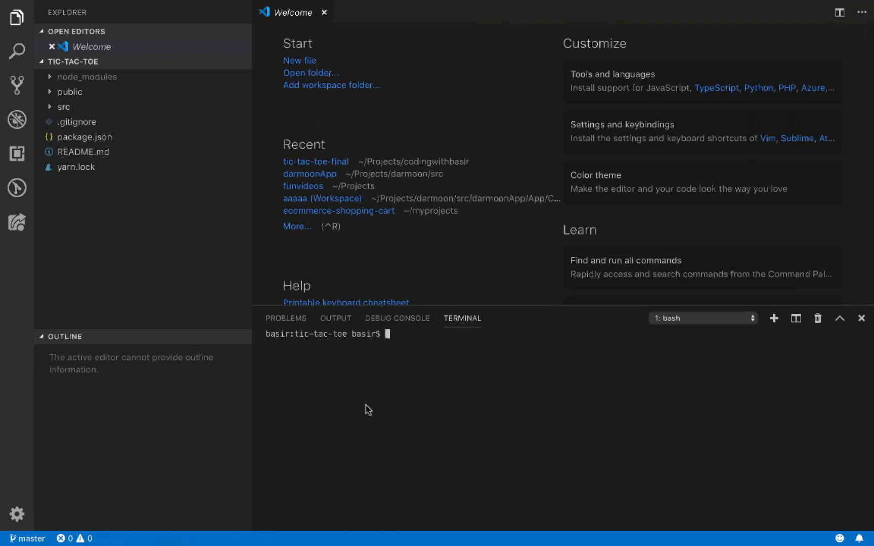
text(npm start)
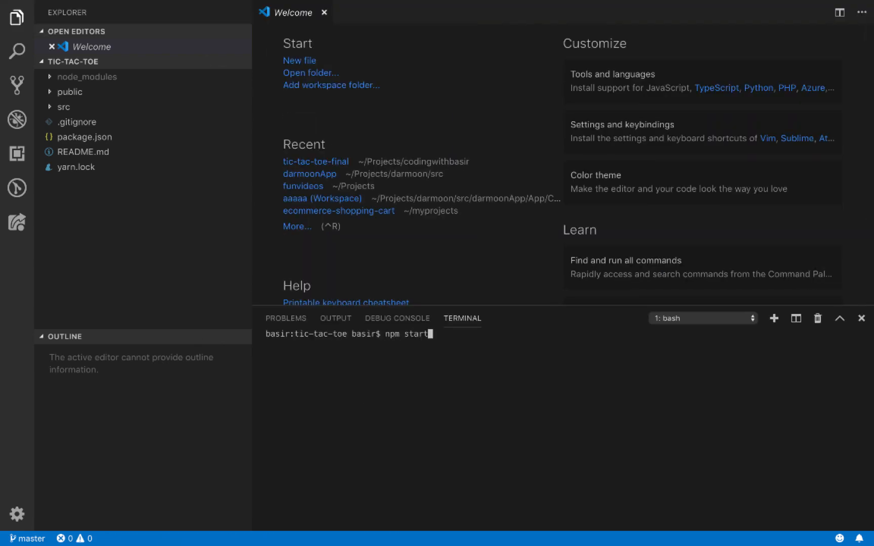
key(Return)
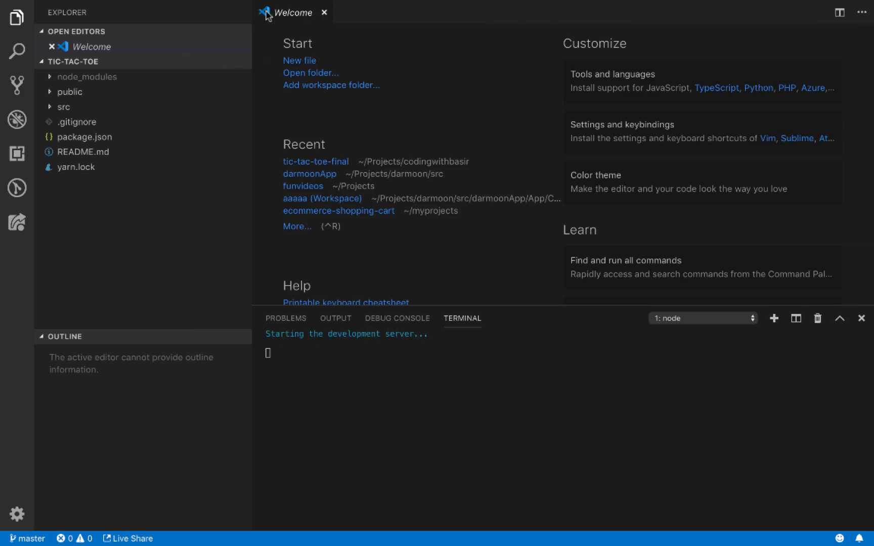
Step: Close the Welcome tab and create a 'components' folder inside src
click(324, 12)
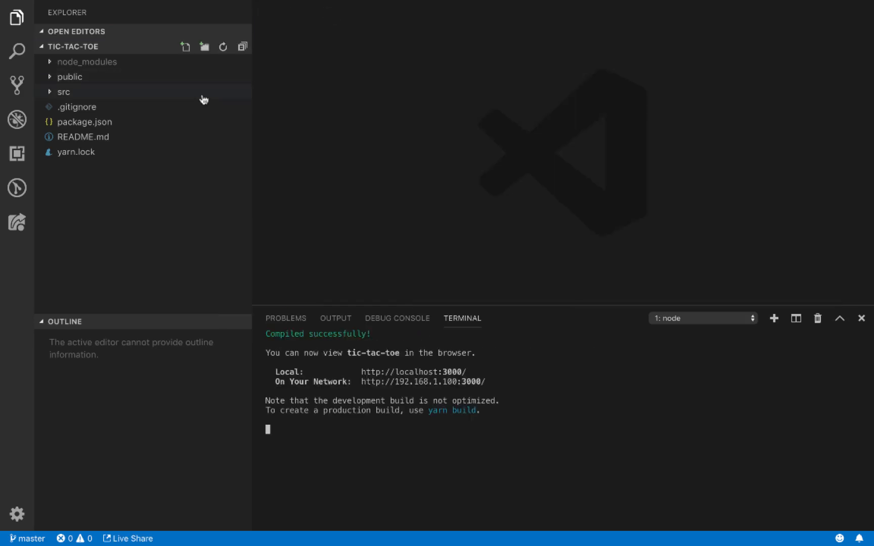
click(64, 92)
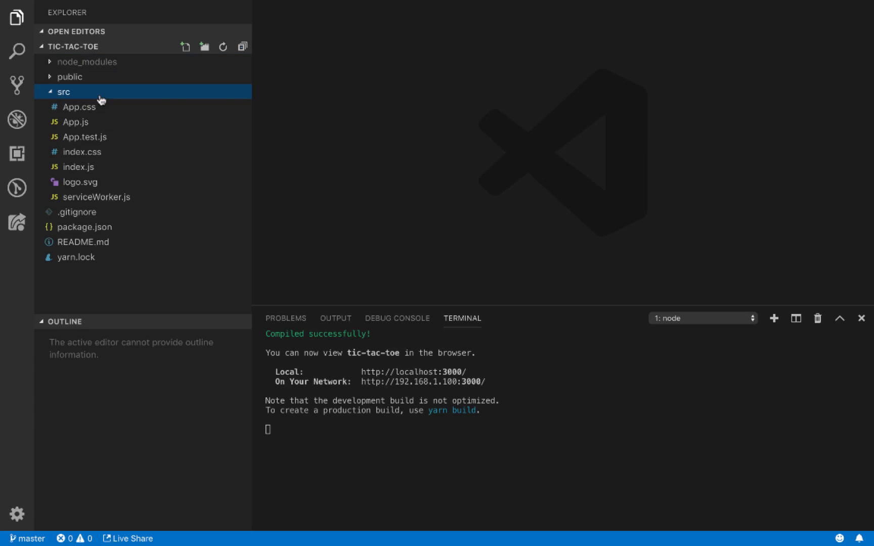
mouse_move(64, 95)
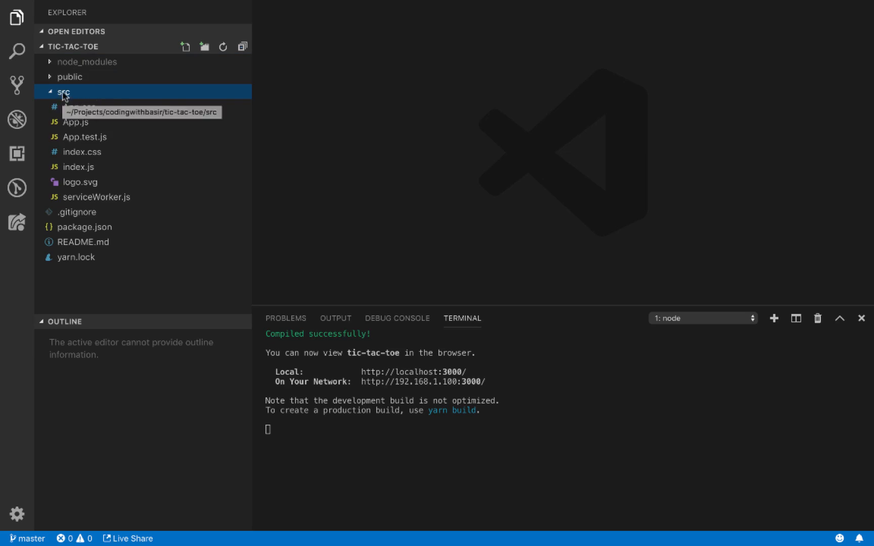
right_click(65, 92)
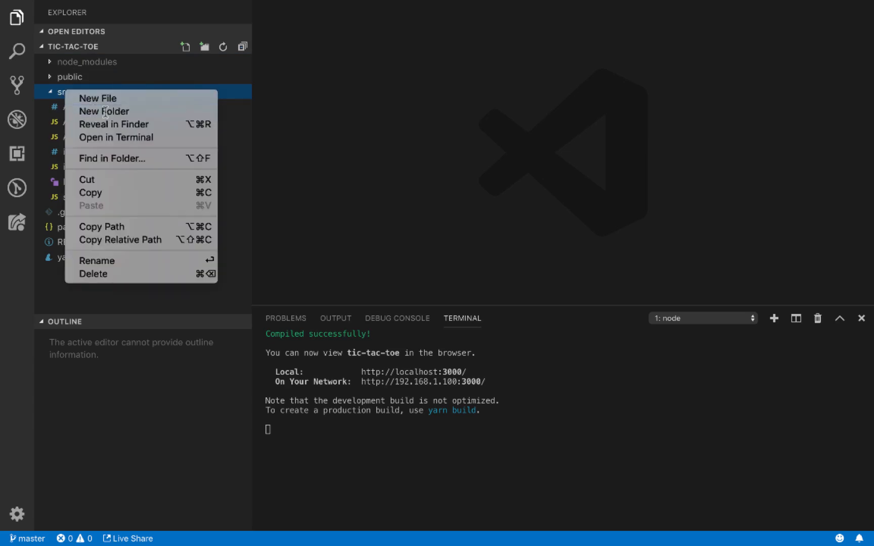
click(104, 111)
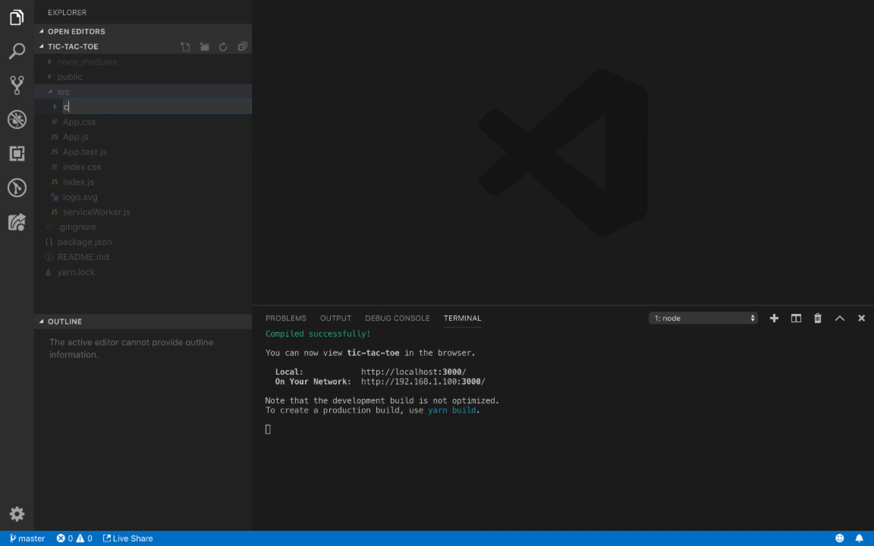
text(omponents)
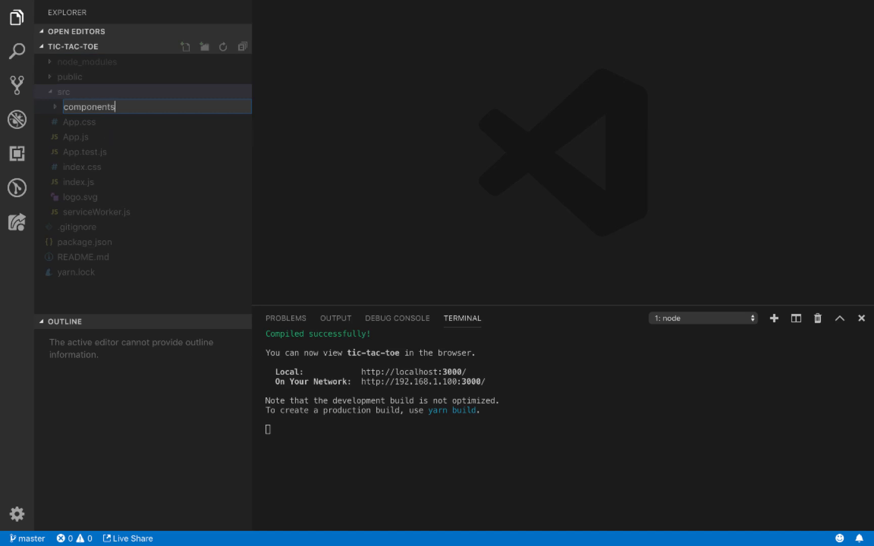
key(Return)
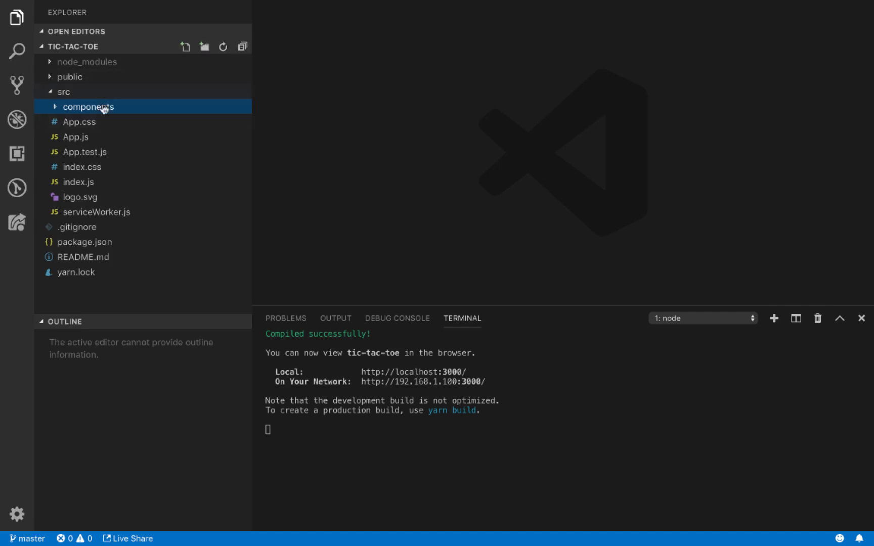
Step: Add an empty Square.js file inside the components folder
click(185, 47)
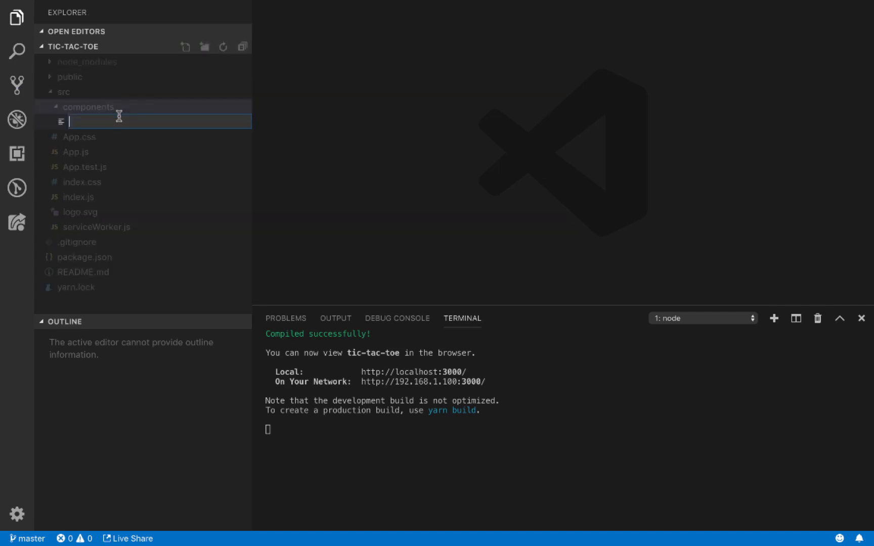
text(Sqy)
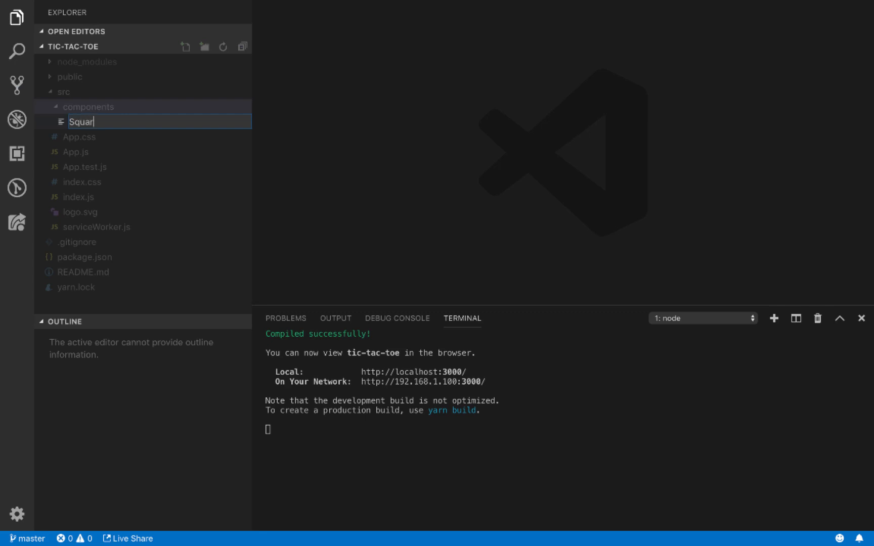
text(e.js)
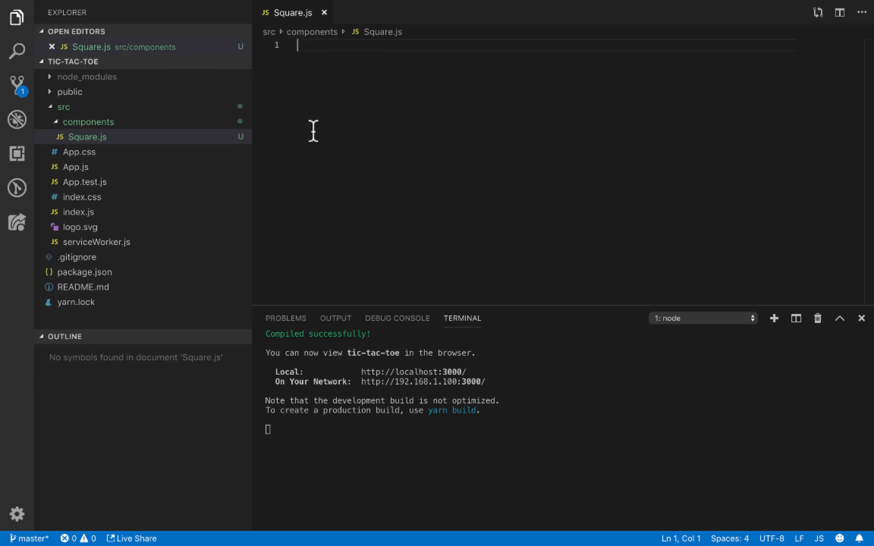
Step: Write Square(props) returning <button>{props.value}</button> in Square.js
text(rfc)
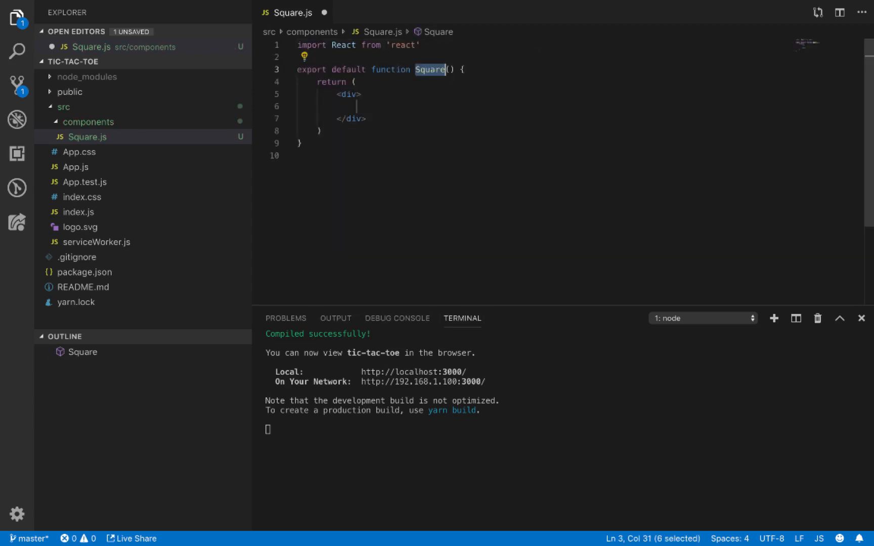
mouse_move(423, 103)
text(<)
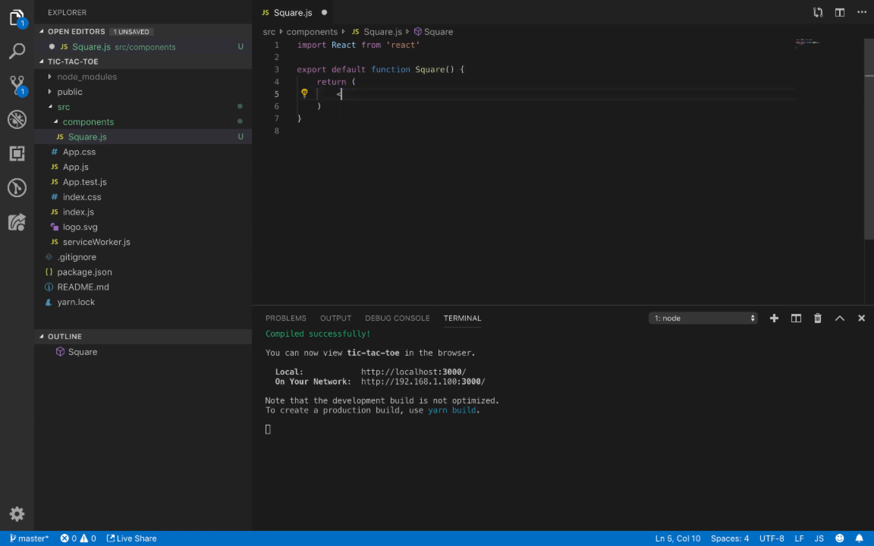
text(d)
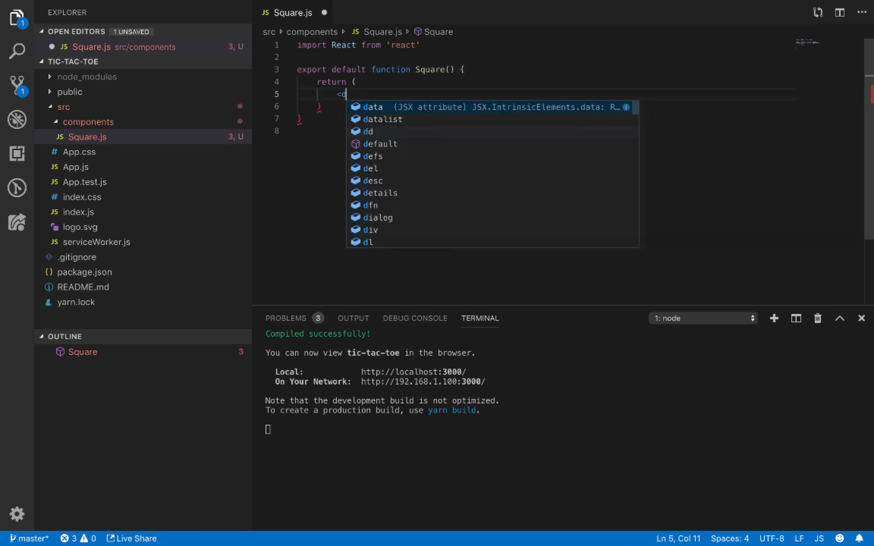
text(button>)
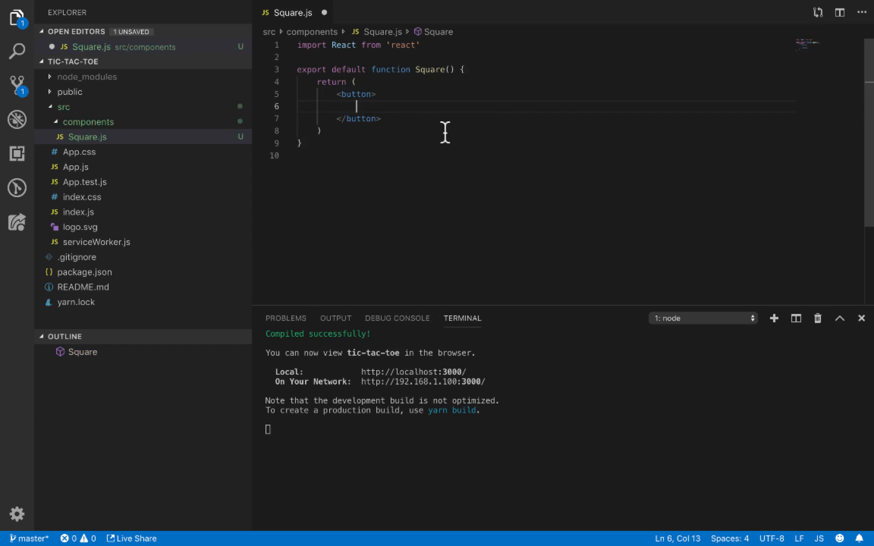
text(})
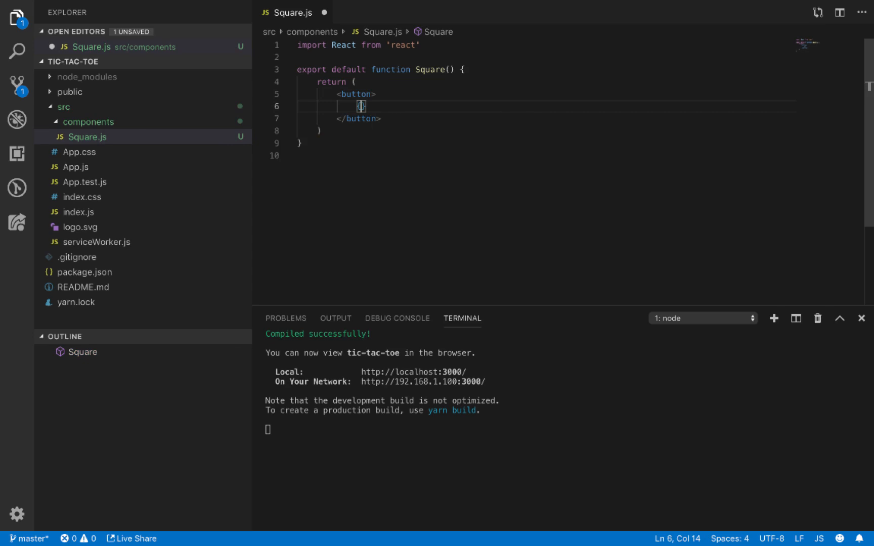
text(props.value)
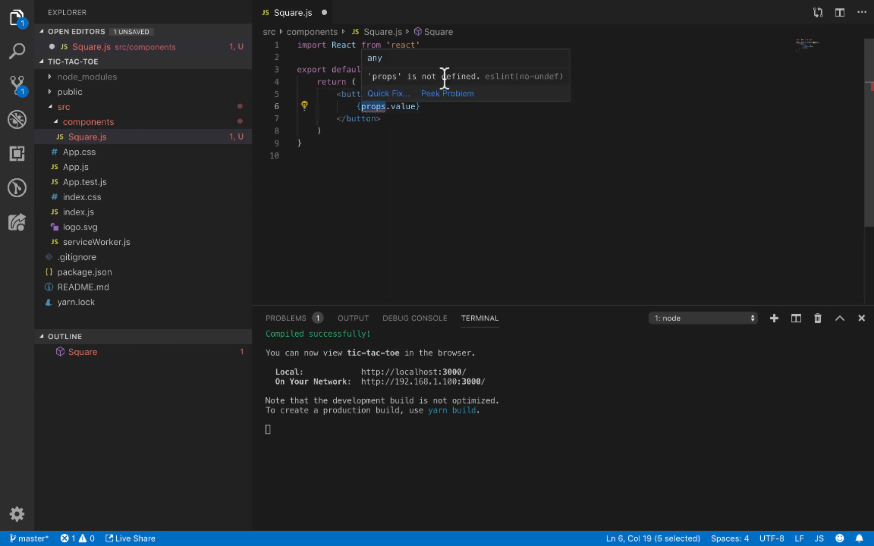
mouse_move(432, 89)
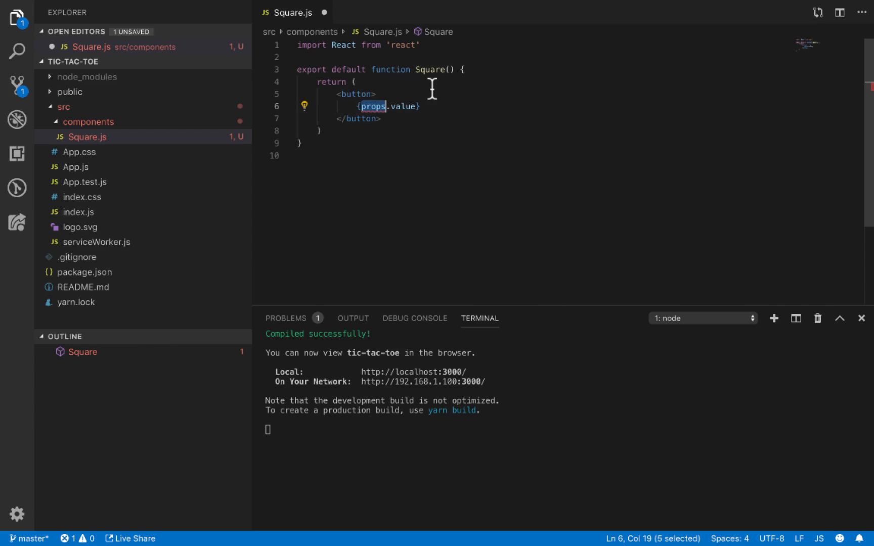
mouse_move(452, 69)
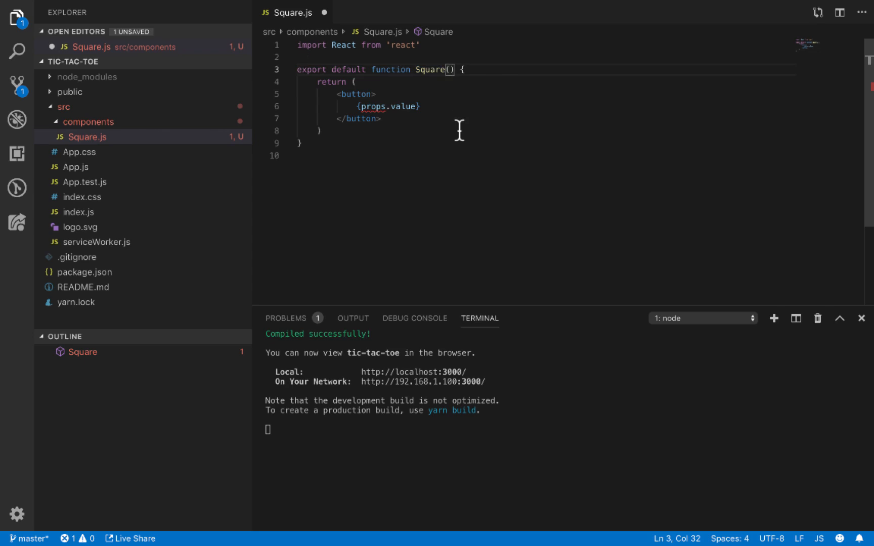
text(props)
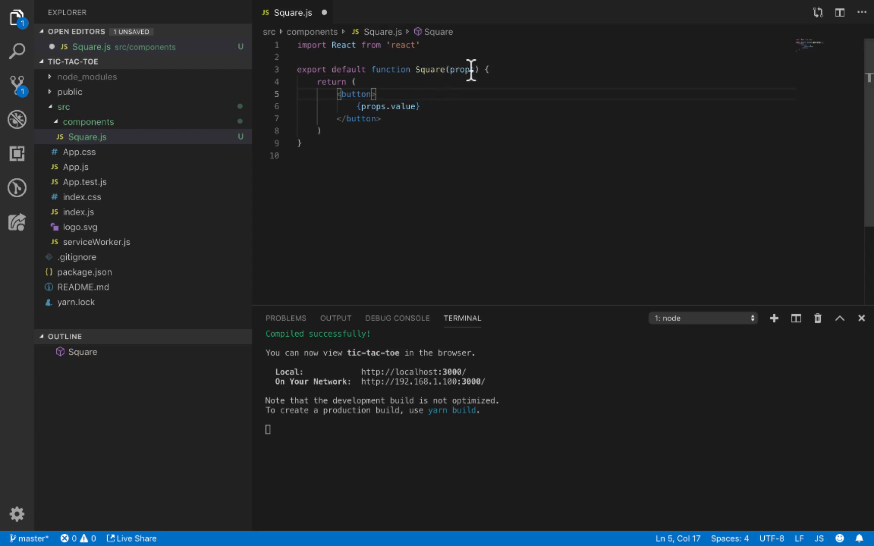
double_click(403, 106)
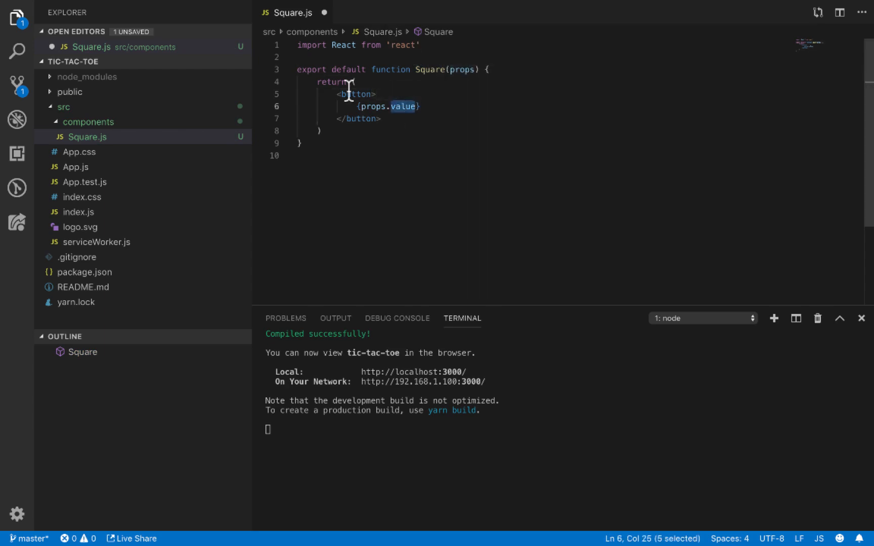
mouse_move(459, 77)
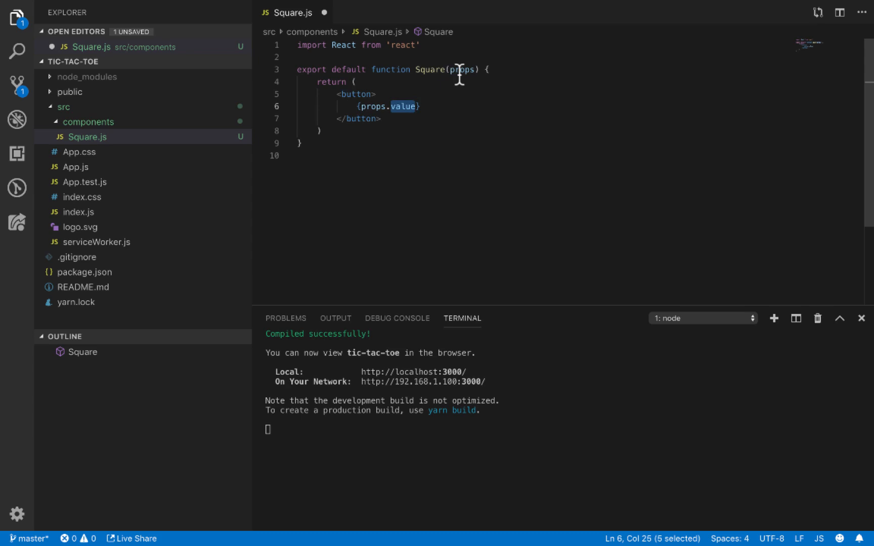
double_click(459, 69)
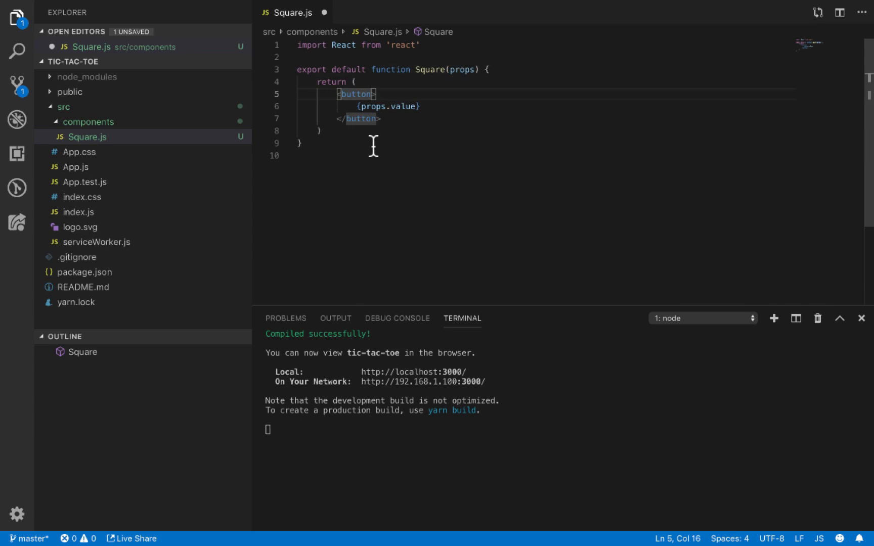
Step: Add onClick={props.onClick} and className="square" to the Square button
text(onClick)
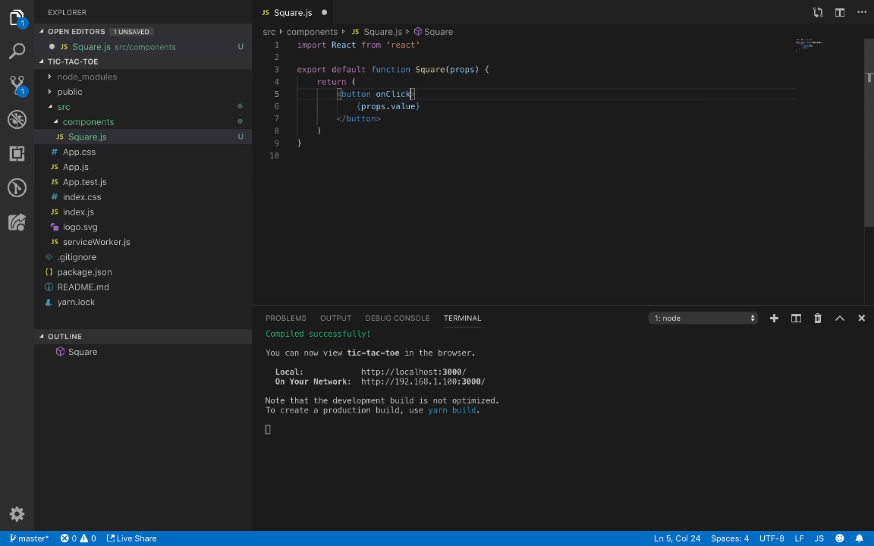
text(={})
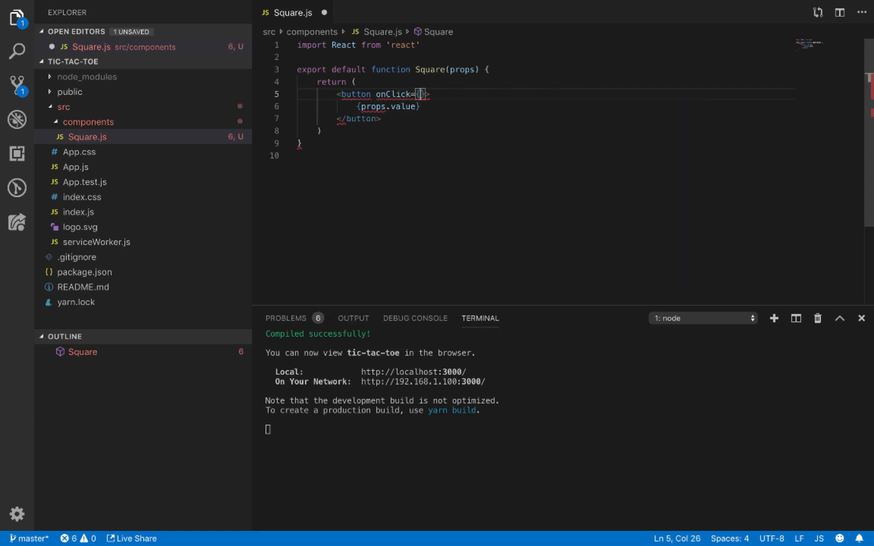
text(props.onClick)
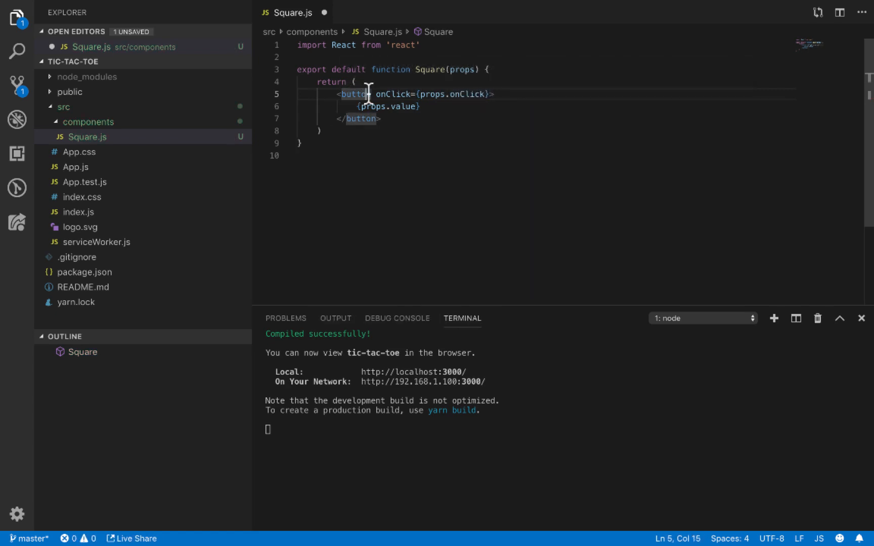
text(className=")
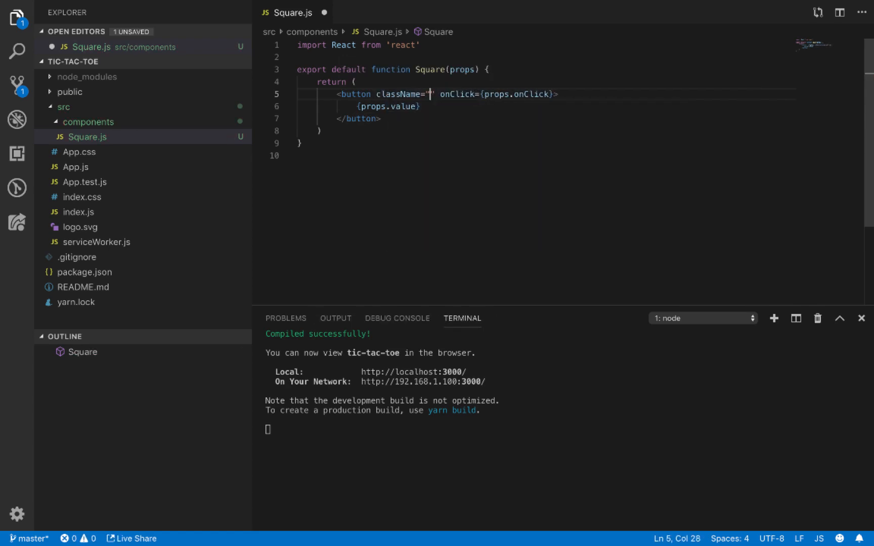
text(aquare)
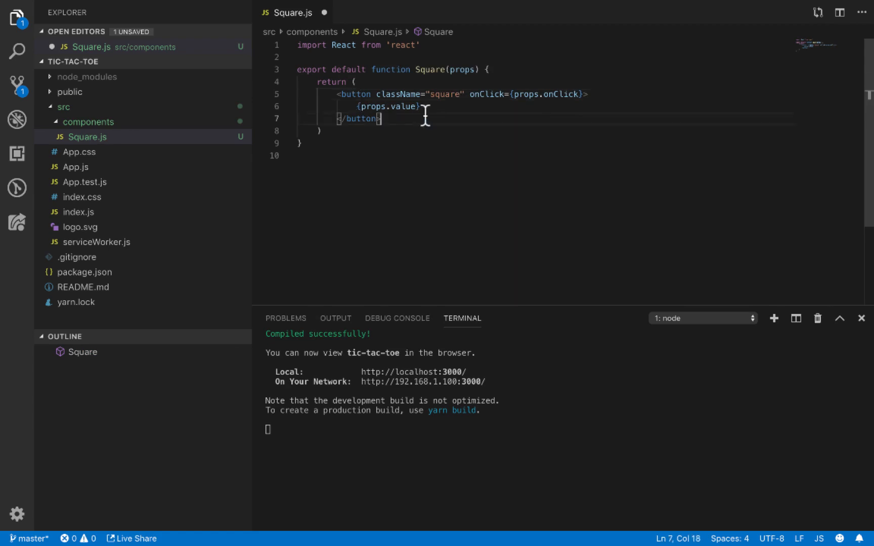
mouse_move(335, 69)
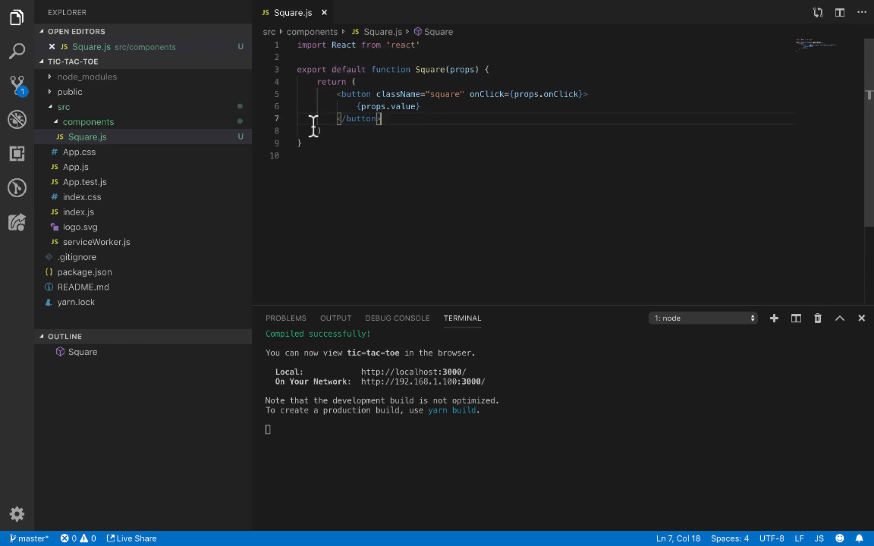
mouse_move(402, 94)
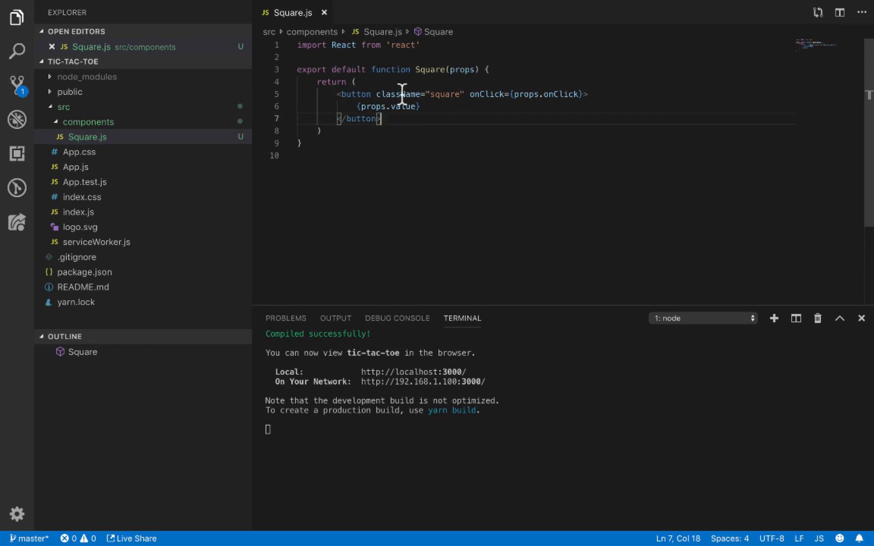
Step: Select the 'square' class name, then collapse src in the Explorer
double_click(443, 93)
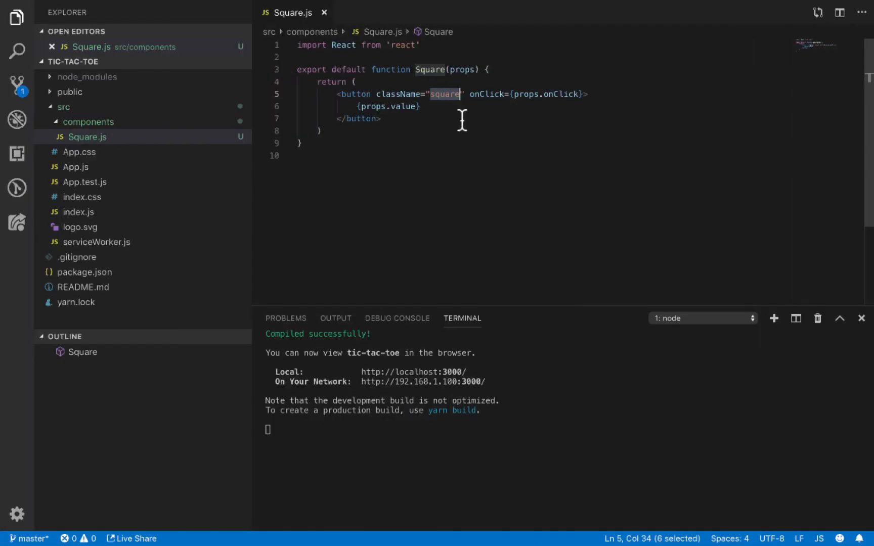
mouse_move(67, 159)
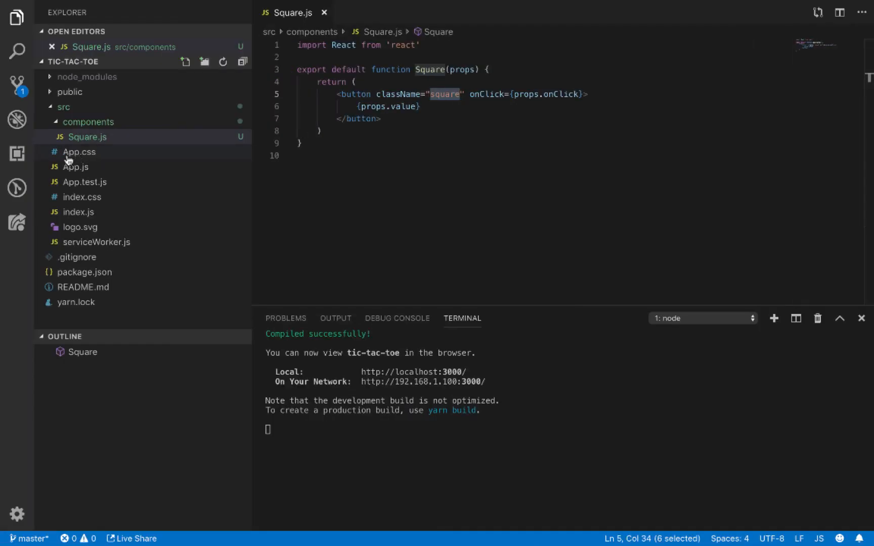
click(64, 106)
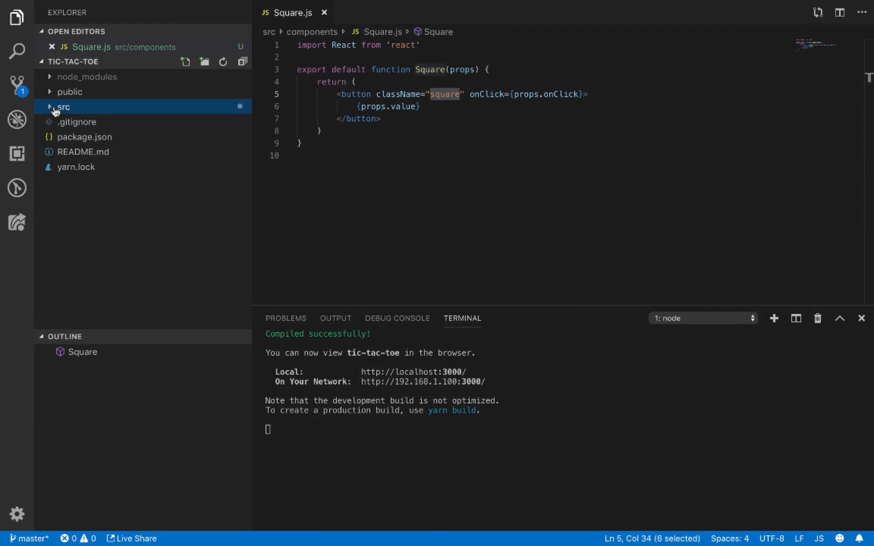
Step: Open App.css and replace its contents with the .square and .square:focus rules
click(65, 106)
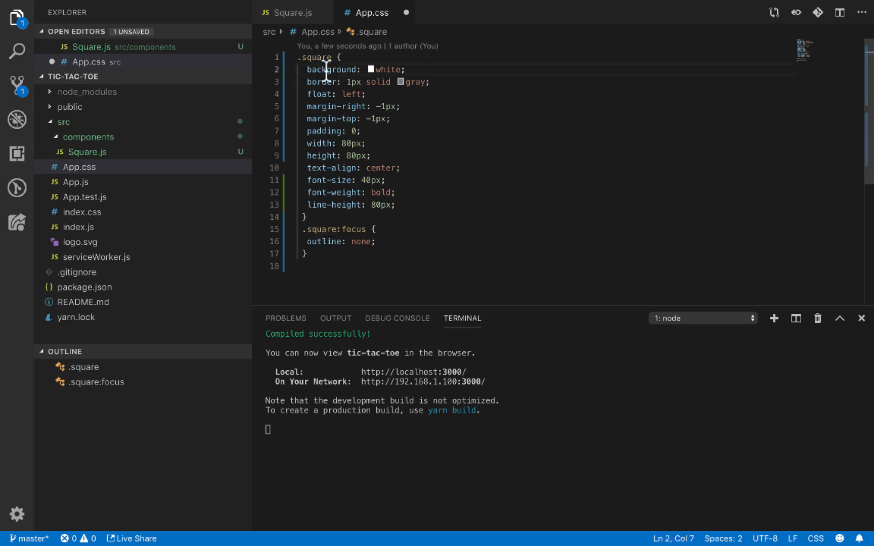
double_click(333, 69)
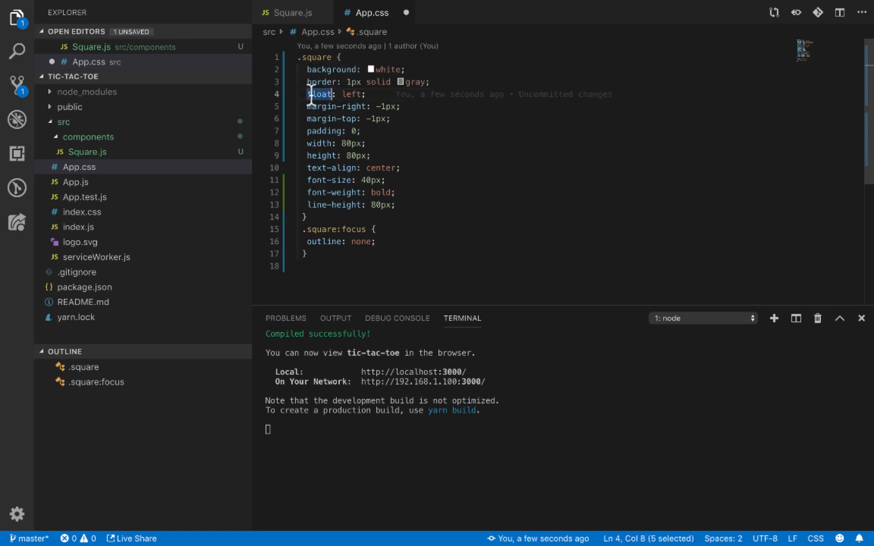
mouse_move(319, 93)
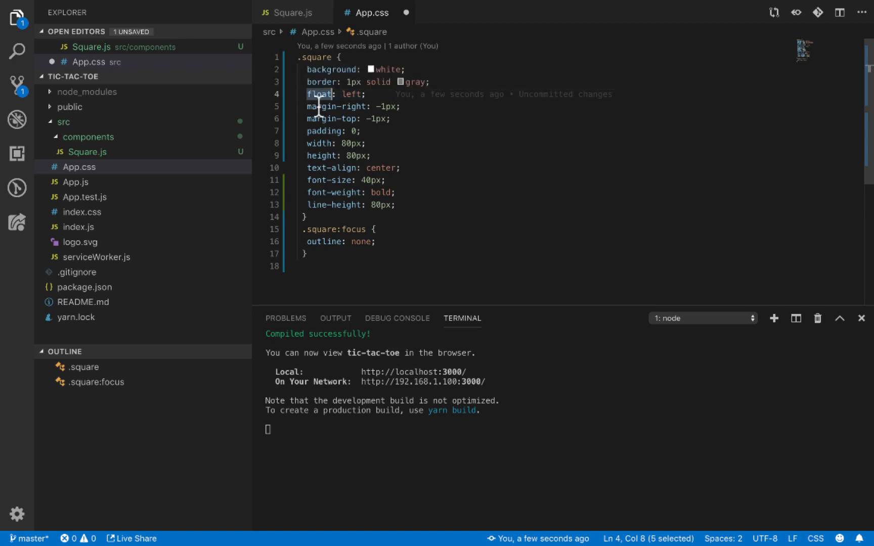
mouse_move(328, 107)
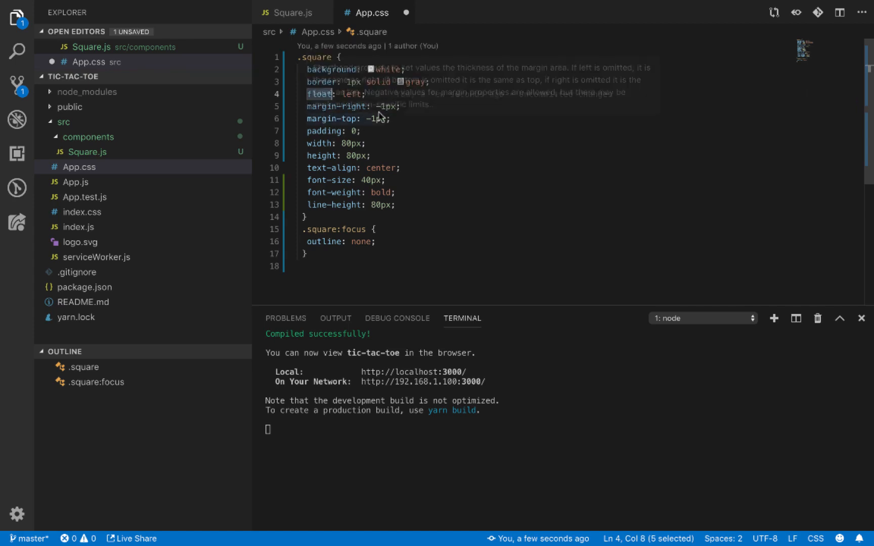
mouse_move(397, 120)
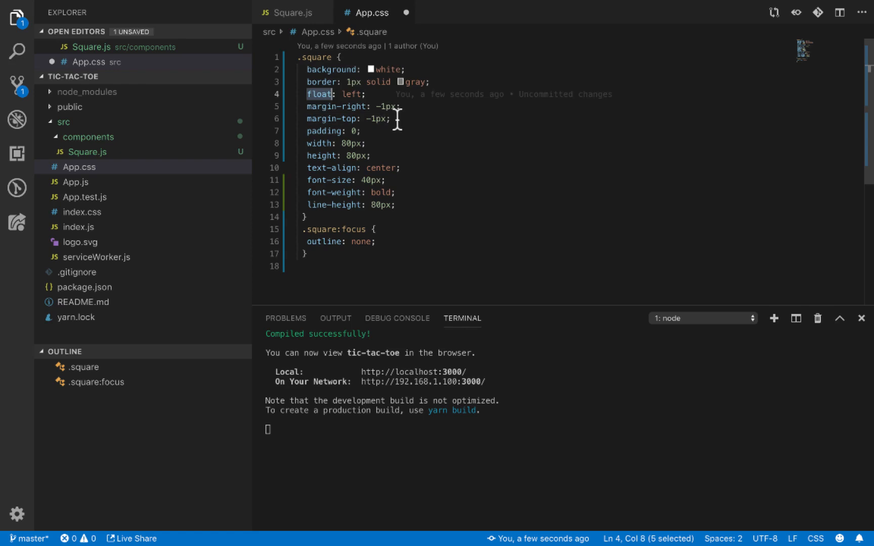
mouse_move(321, 131)
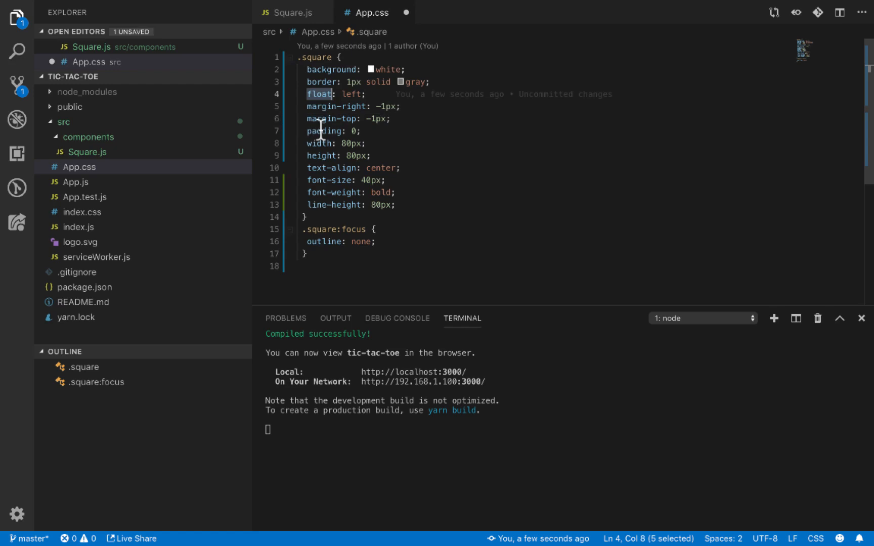
click(319, 143)
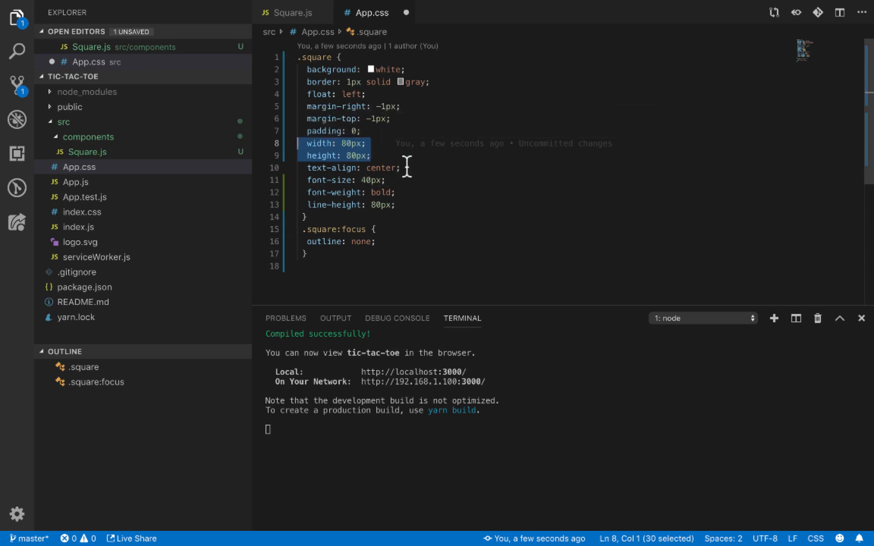
mouse_move(370, 156)
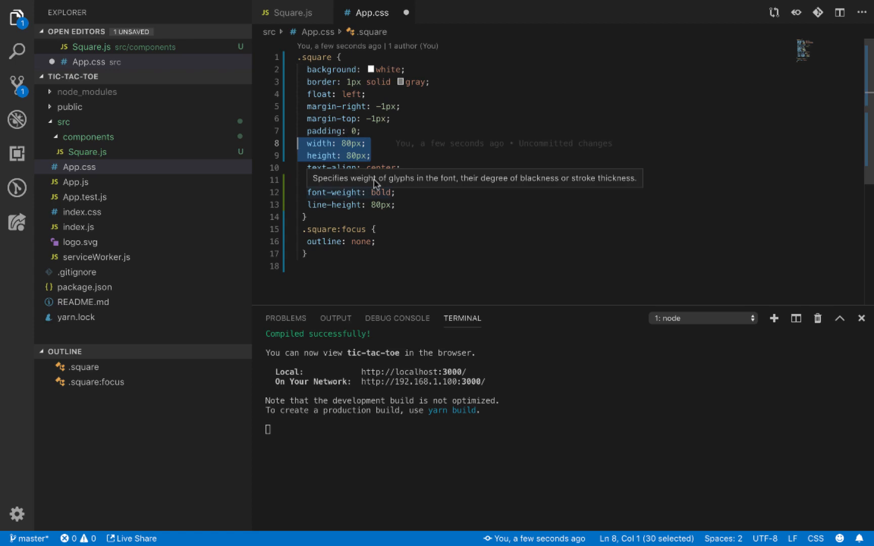
click(386, 180)
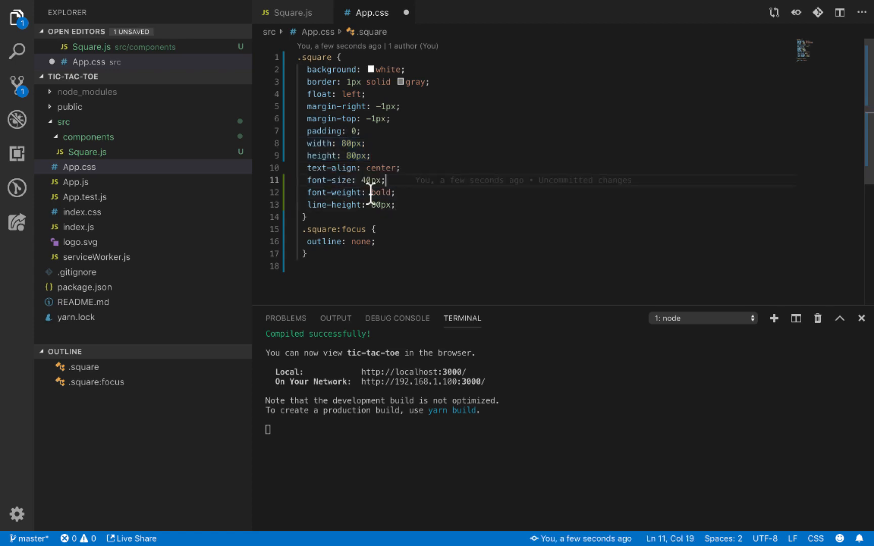
mouse_move(334, 205)
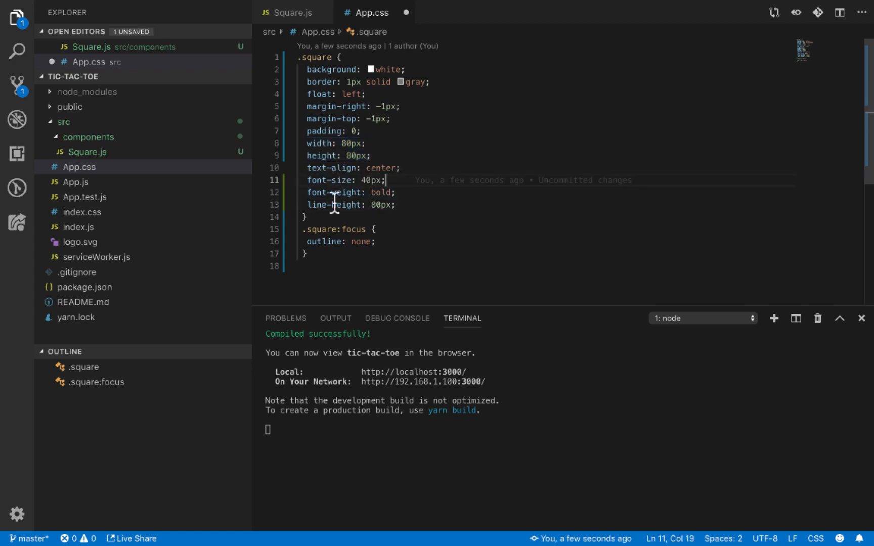
mouse_move(389, 219)
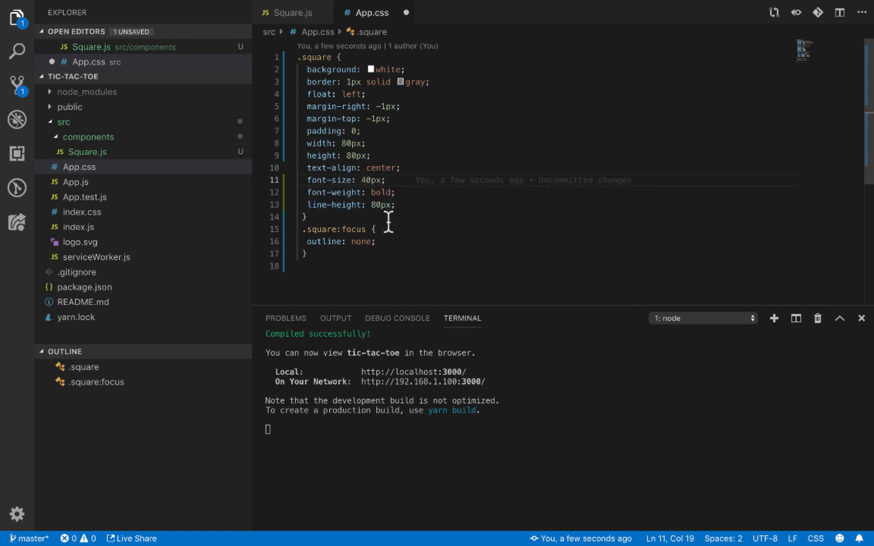
mouse_move(350, 212)
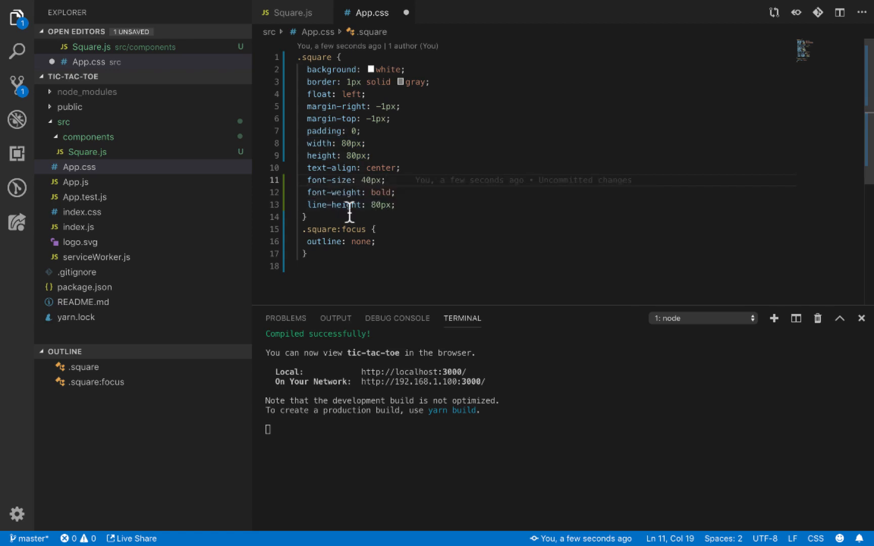